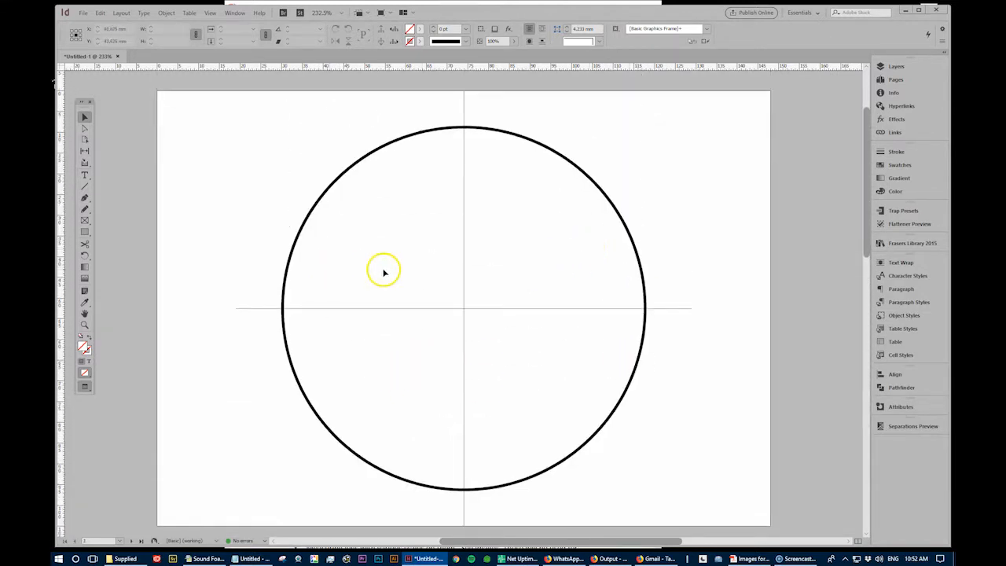
mouse_move(463, 316)
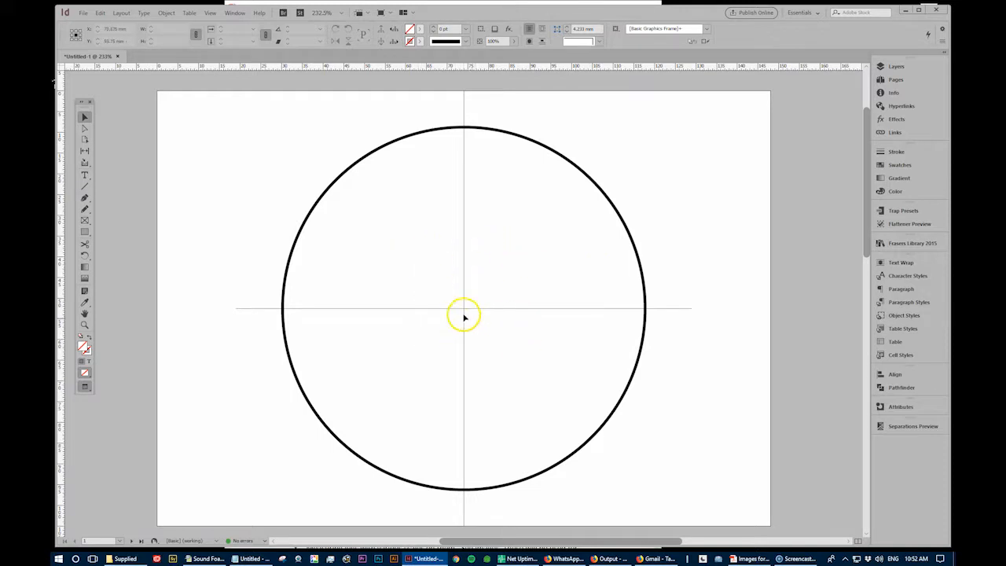
mouse_move(561, 155)
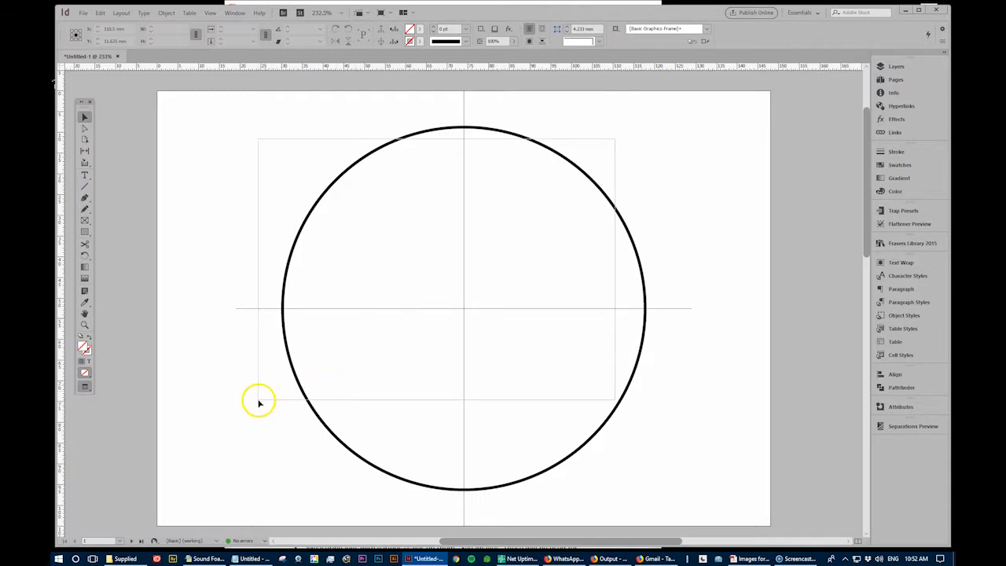
- Draw a short vertical tick with a 2 pt black stroke across the circle's bottom rim
click(166, 12)
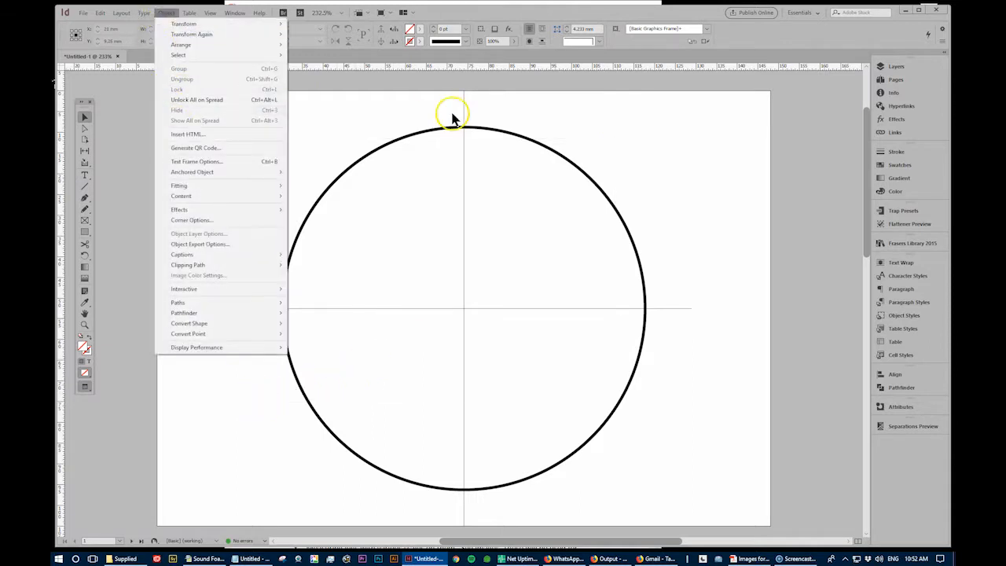
click(605, 463)
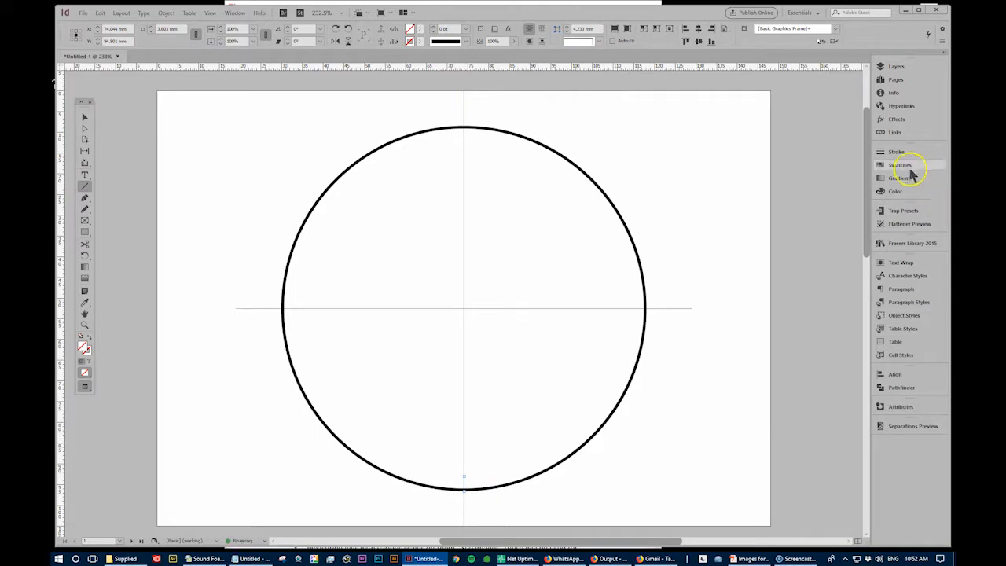
click(897, 152)
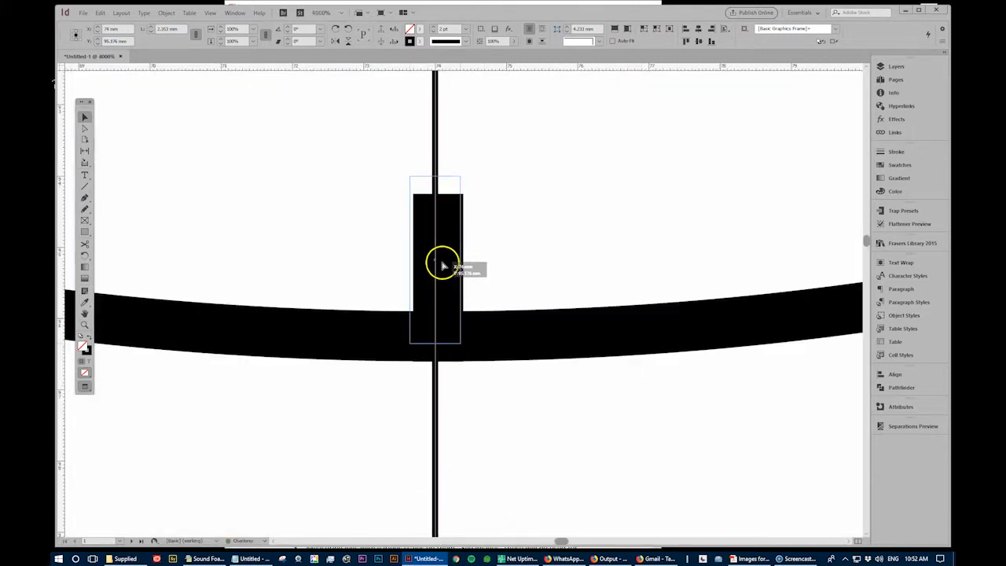
drag(442, 263, 443, 330)
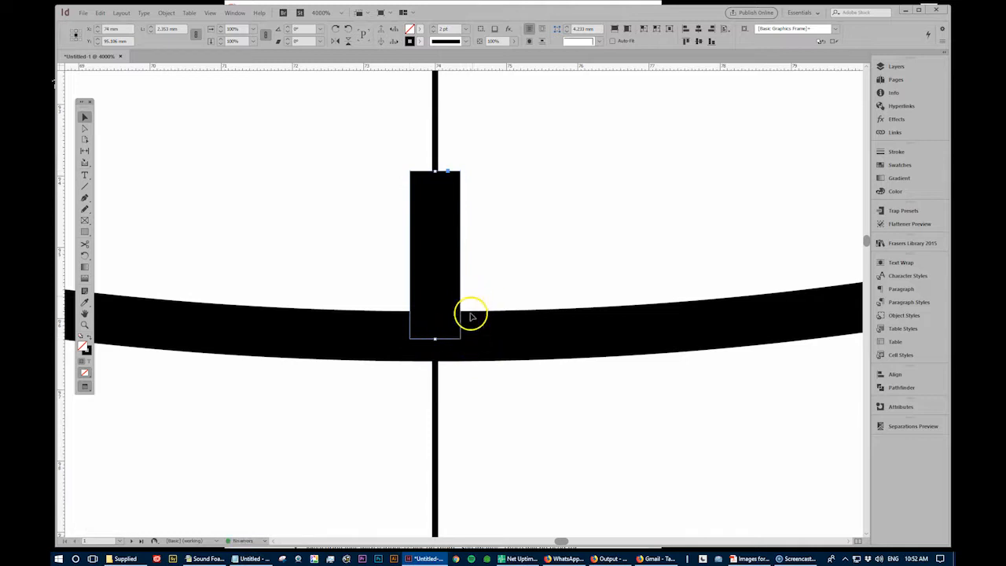
mouse_move(430, 363)
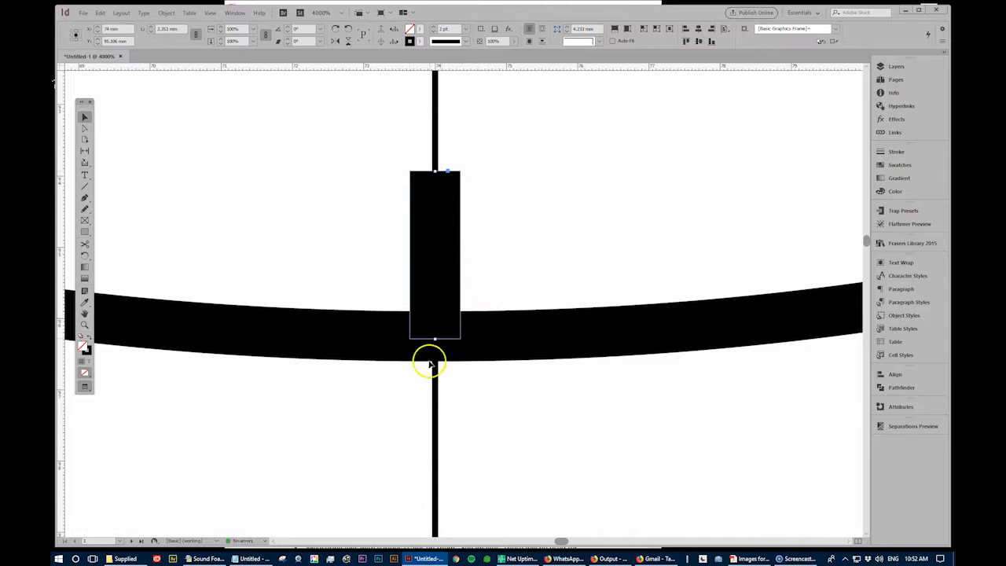
mouse_move(434, 210)
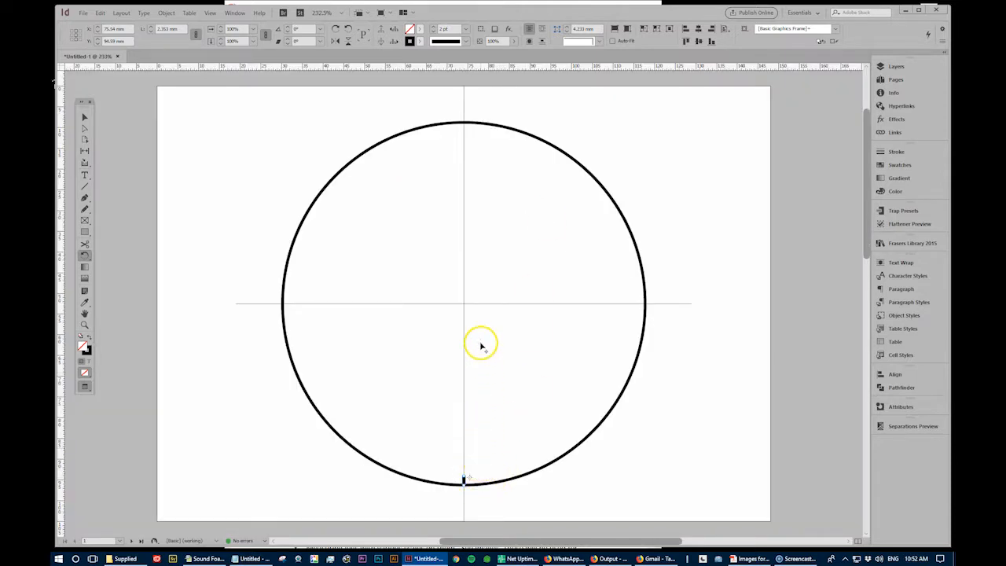
mouse_move(464, 307)
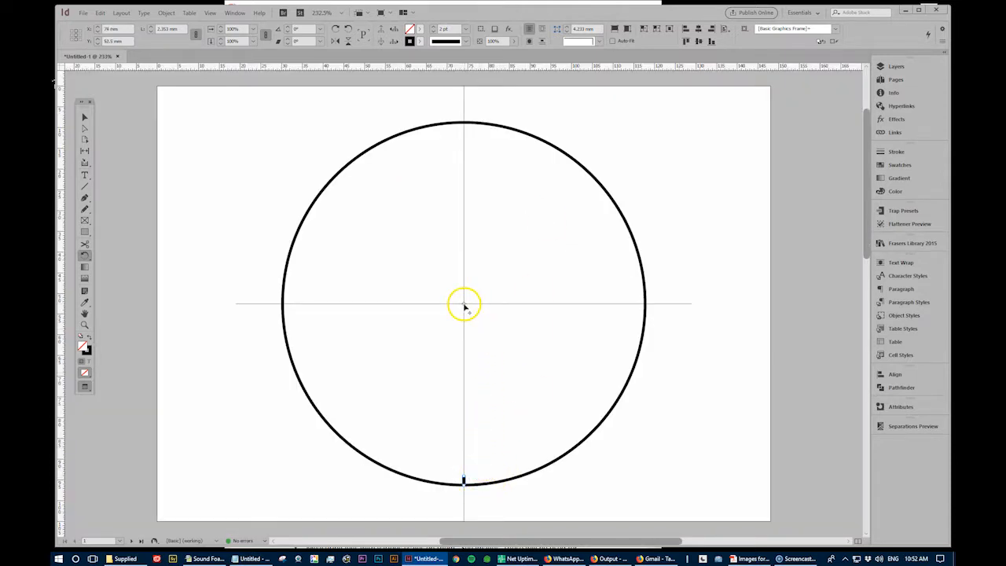
- Copy the tick rotated 6° around the circle's centre point
click(166, 13)
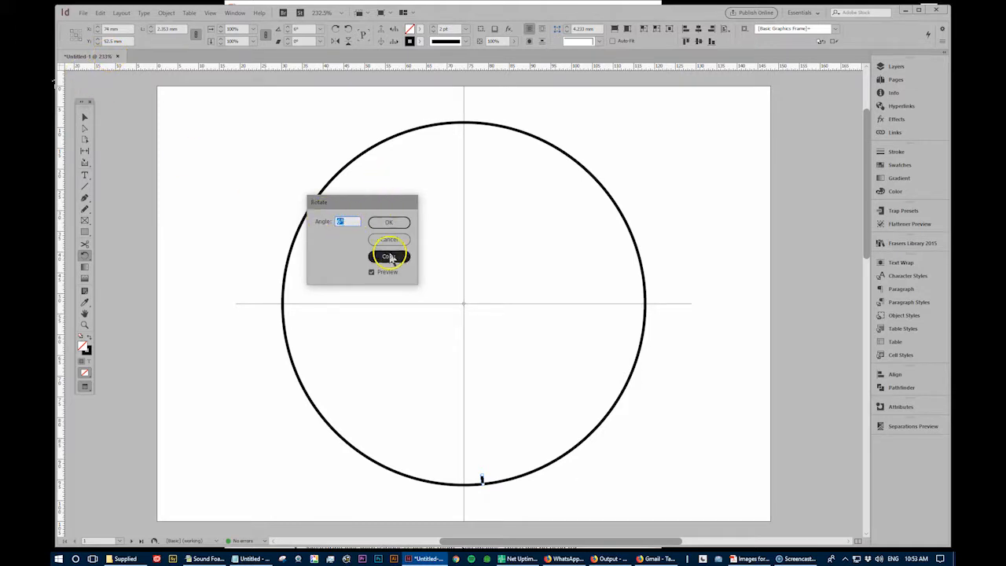
click(388, 221)
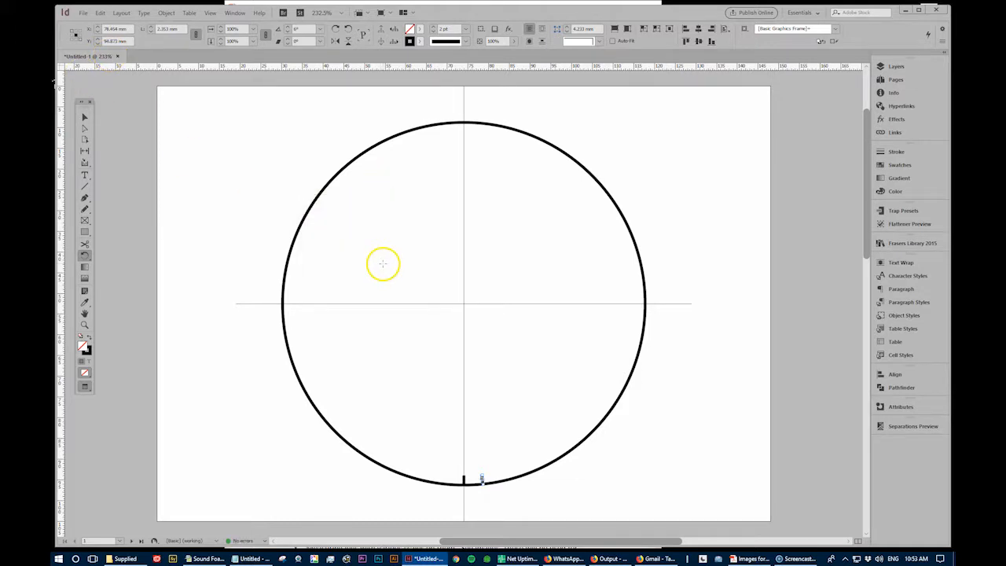
click(165, 13)
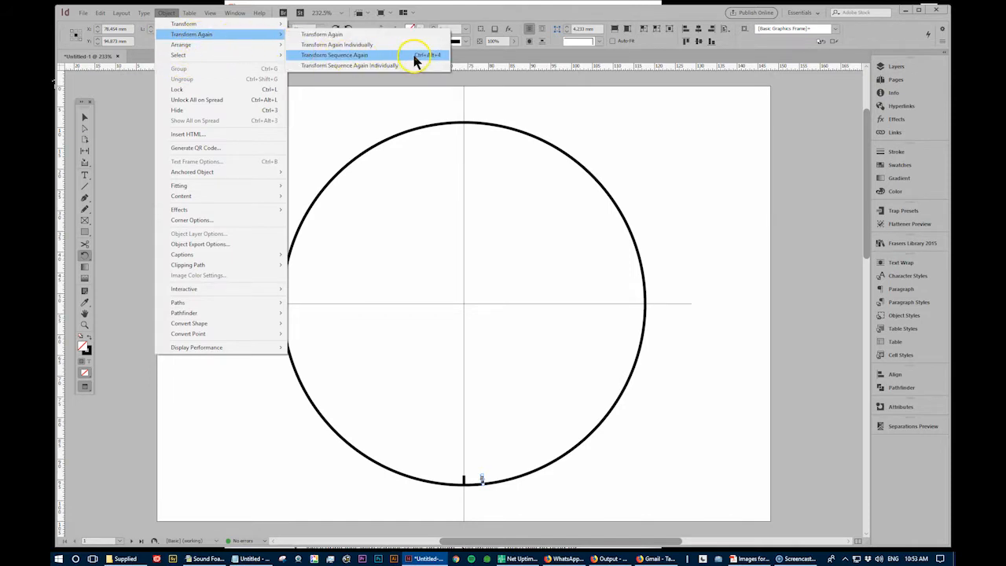
- Repeat the rotate-and-copy with Transform Sequence Again to ring the rim with ticks
click(334, 54)
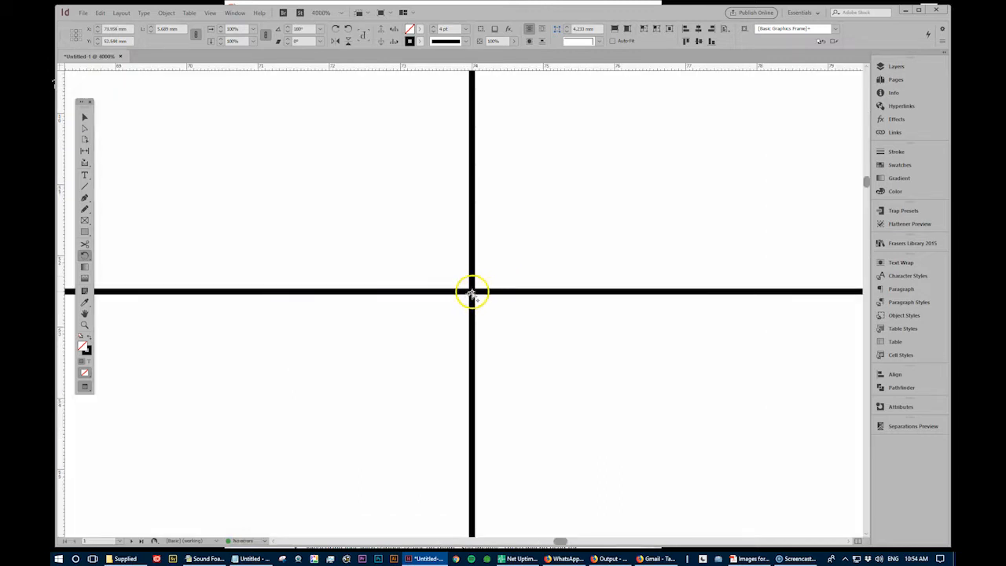
- Copy the heavier bottom hour marker rotated 30° around the circle's centre
click(166, 13)
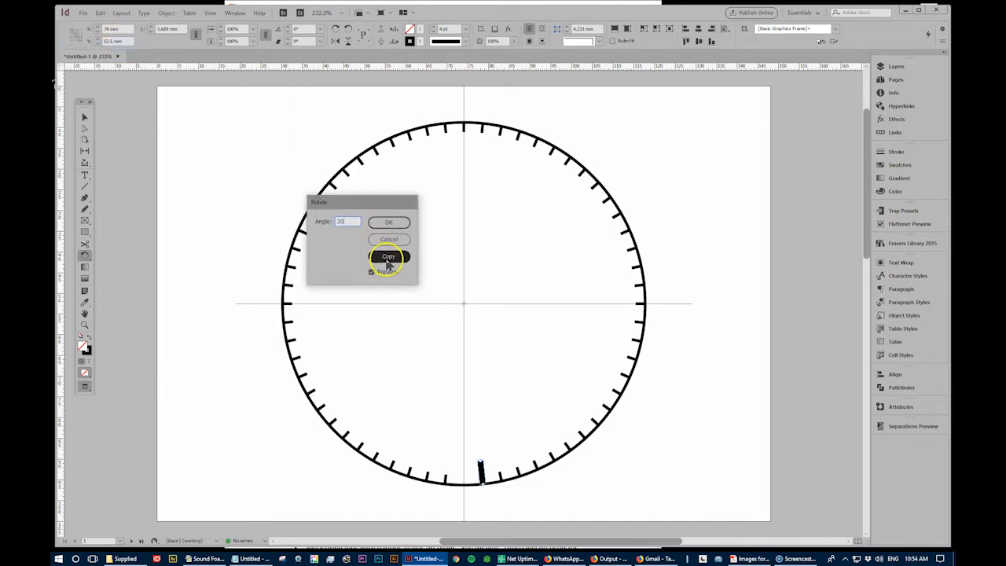
click(388, 256)
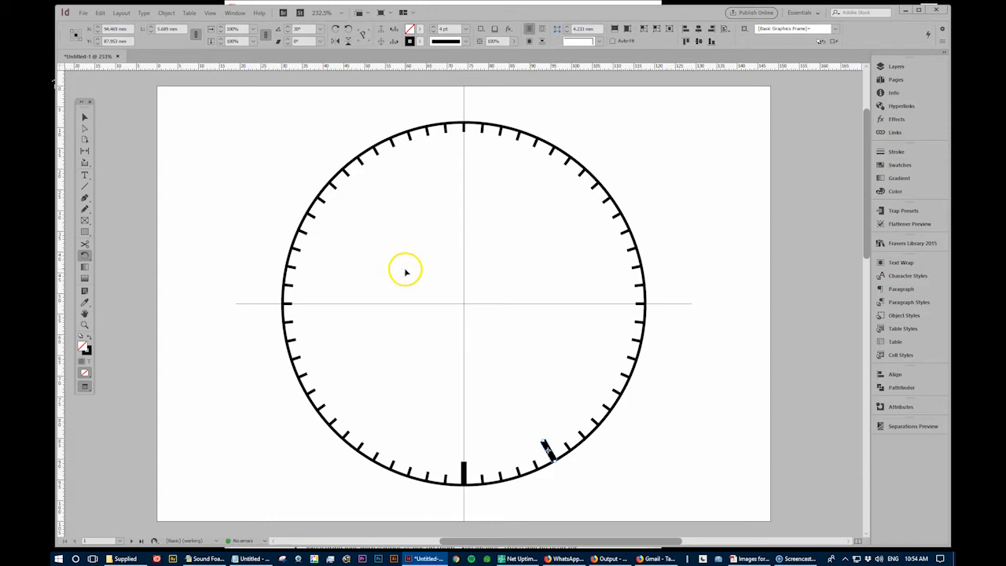